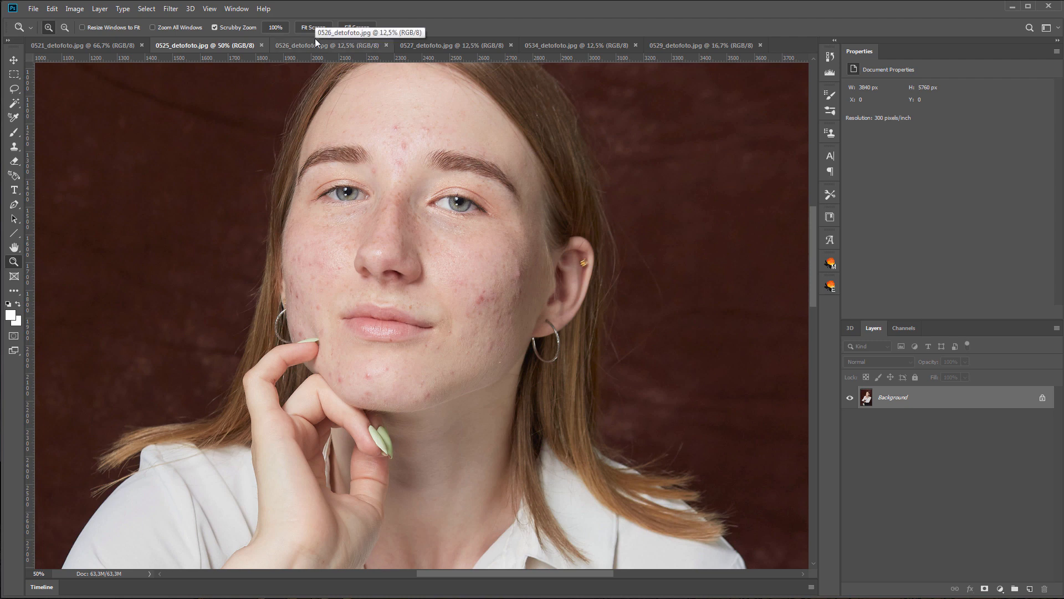
- Inspect the 0526 portrait's face up close, then switch to the 0521 portrait
left_click(320, 45)
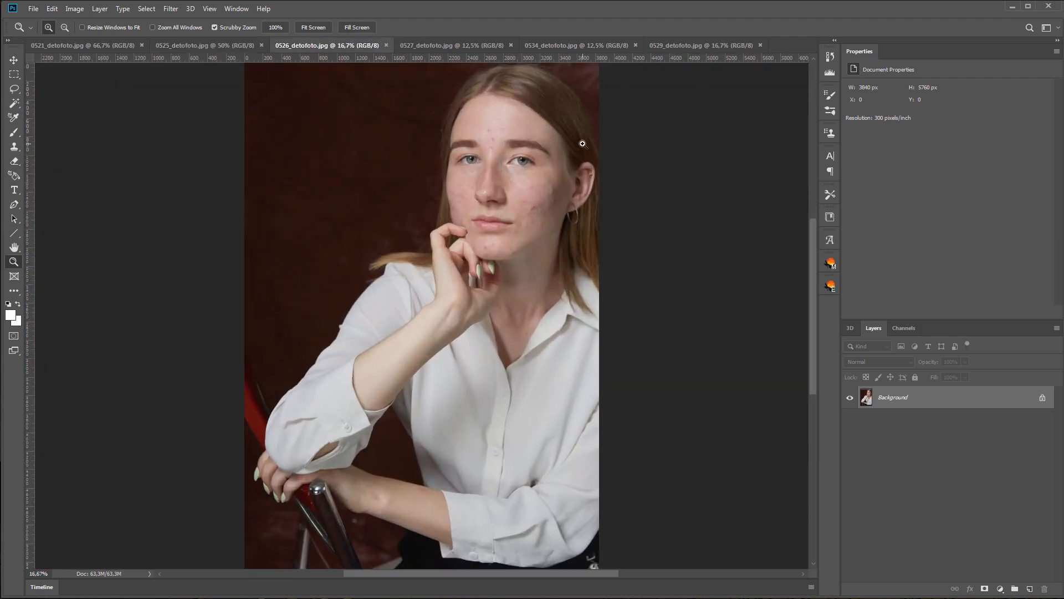
left_click(583, 143)
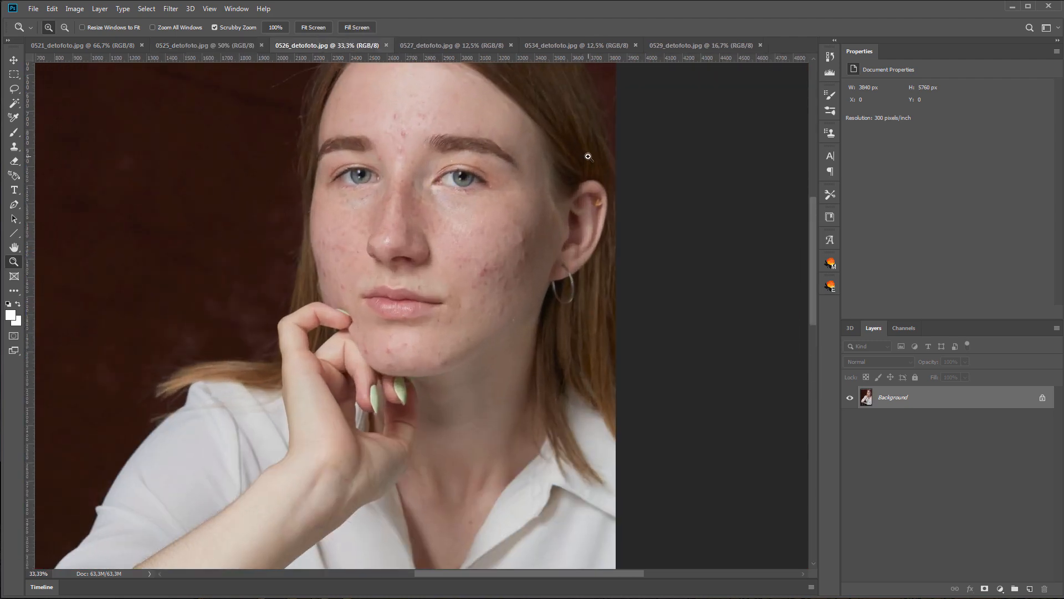
left_click(81, 45)
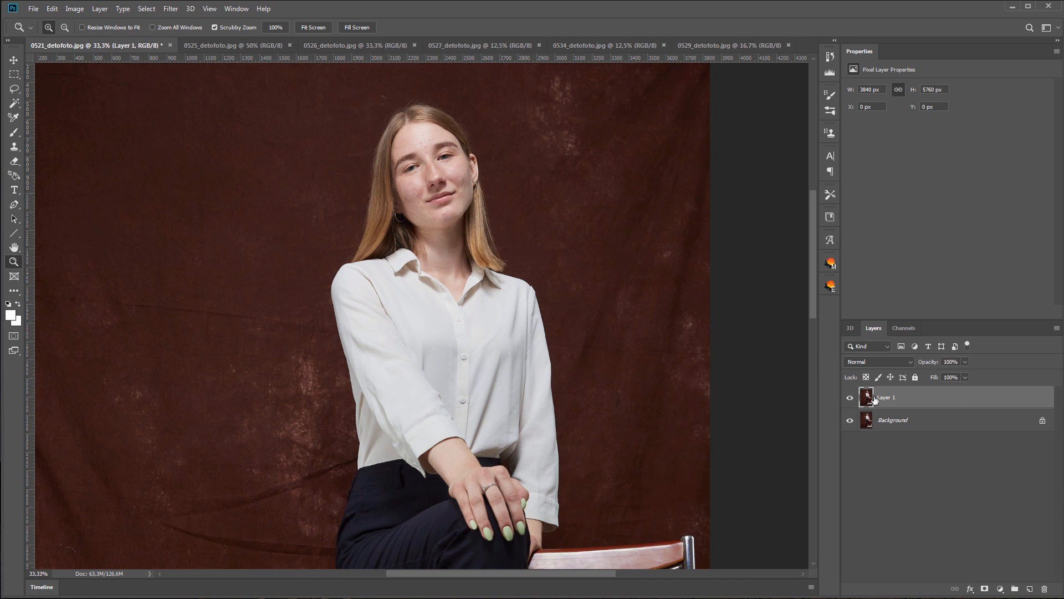
- Apply Retouch4me Heal at Sensitivity 100 to the 0521 duplicate layer
left_click(170, 9)
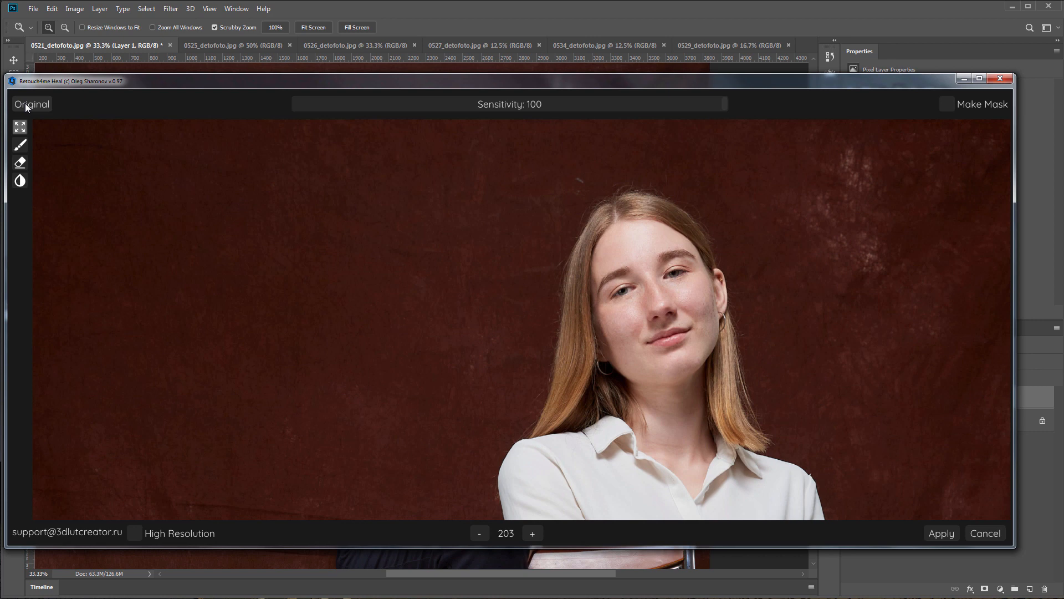
mouse_move(723, 427)
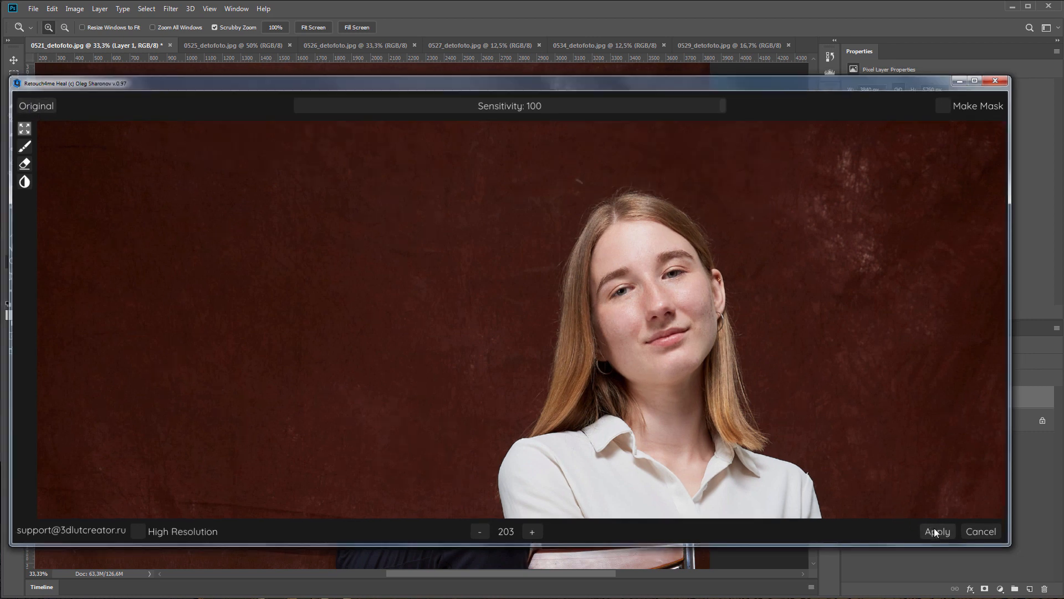
left_click(937, 531)
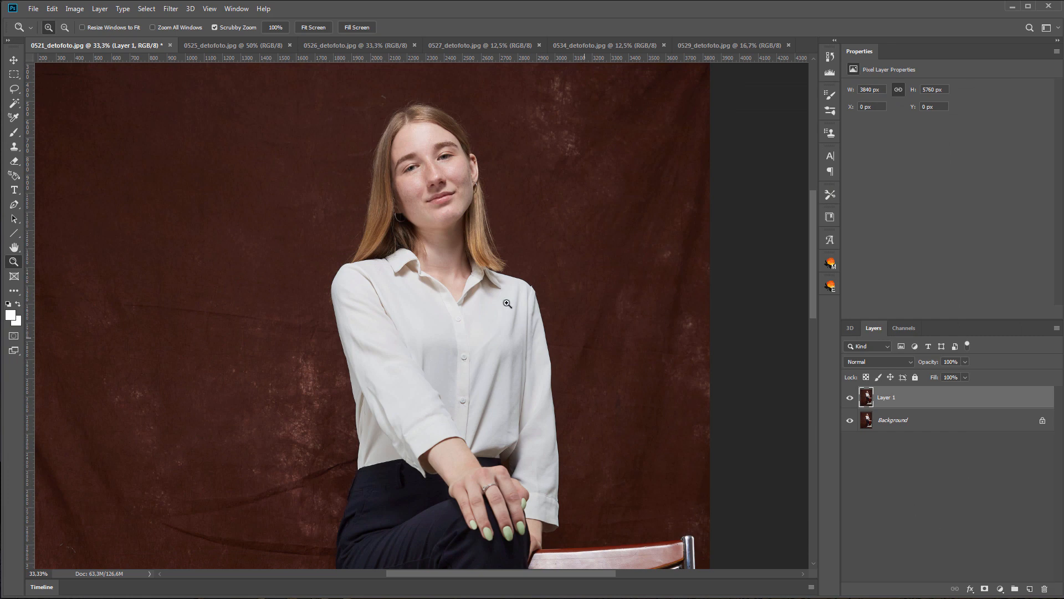
- Heal remaining 0521 spots, compare with the original, then move to the 0525 portrait
left_click(506, 304)
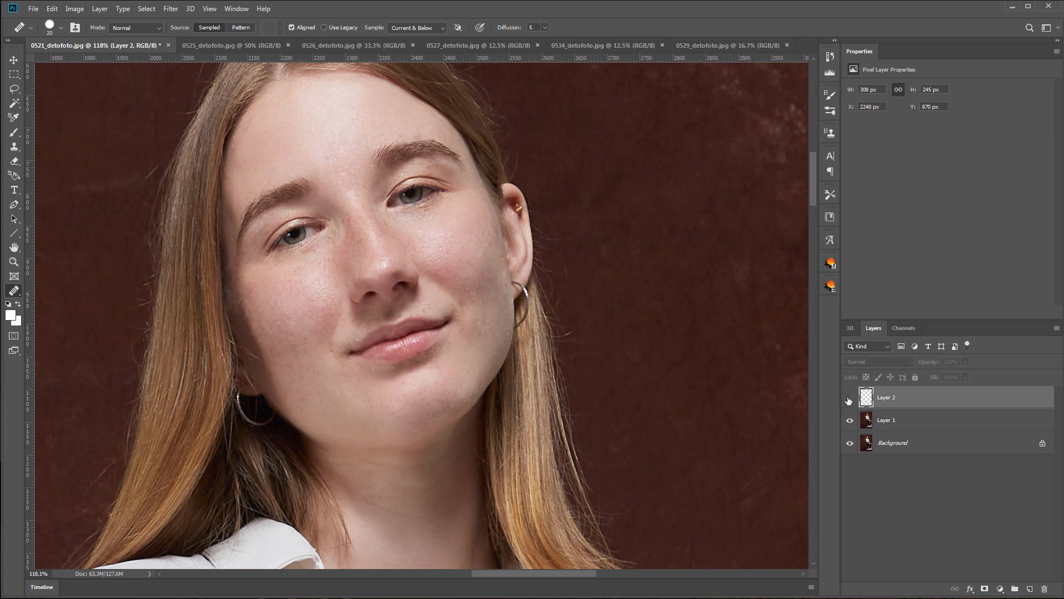
left_click(849, 399)
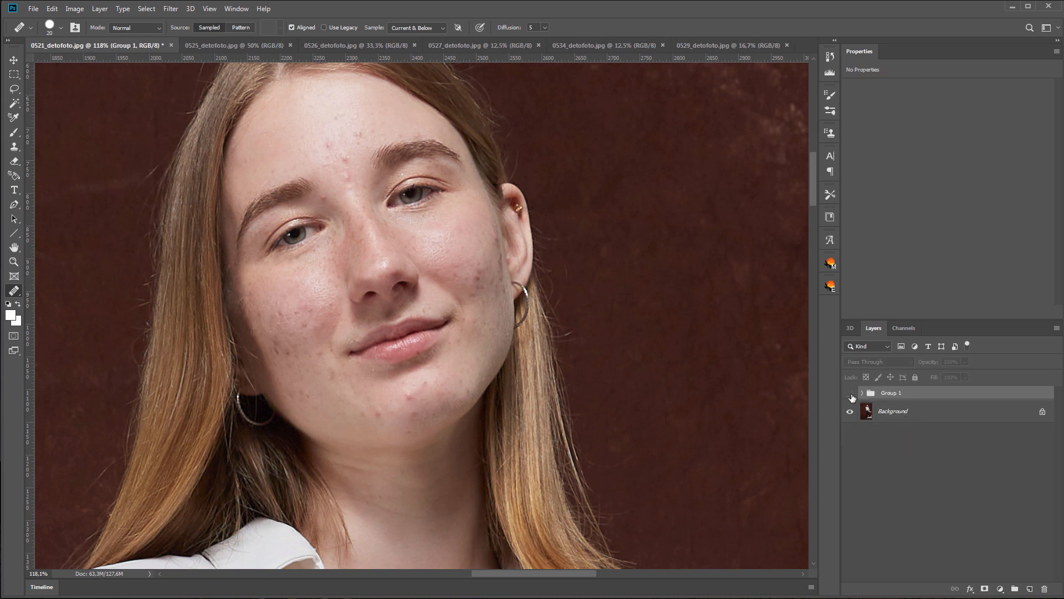
mouse_move(850, 411)
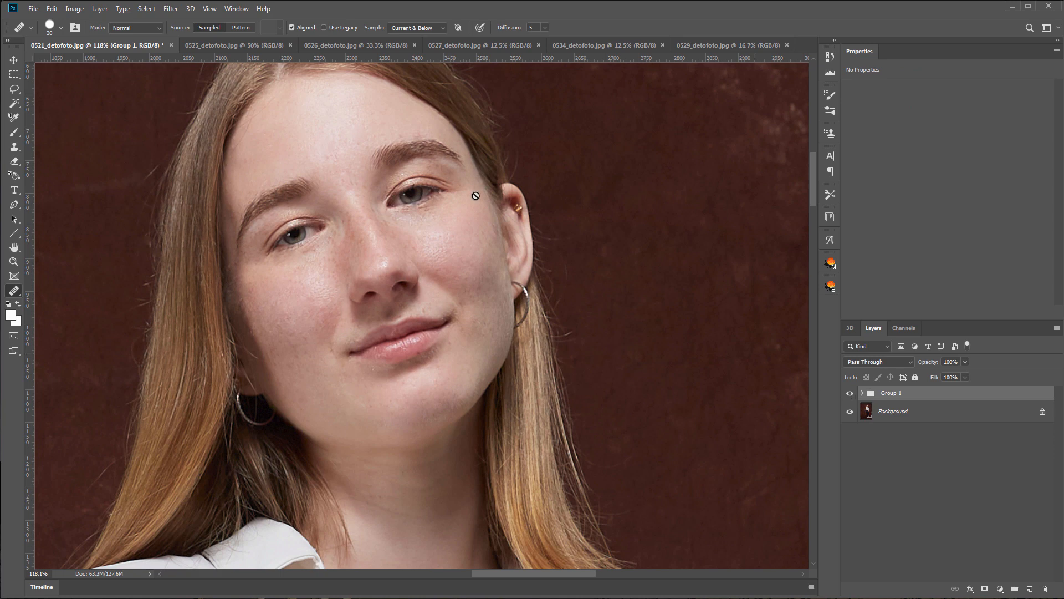
left_click(217, 46)
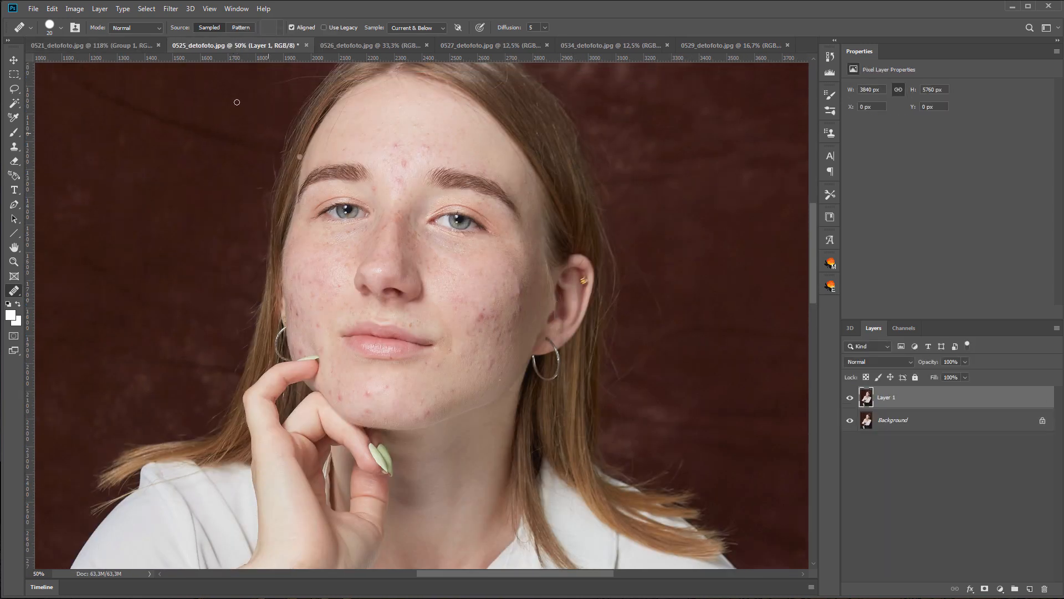
- Run Retouch4me Heal from the Filter menu on the 0525 duplicate layer and apply it
left_click(170, 9)
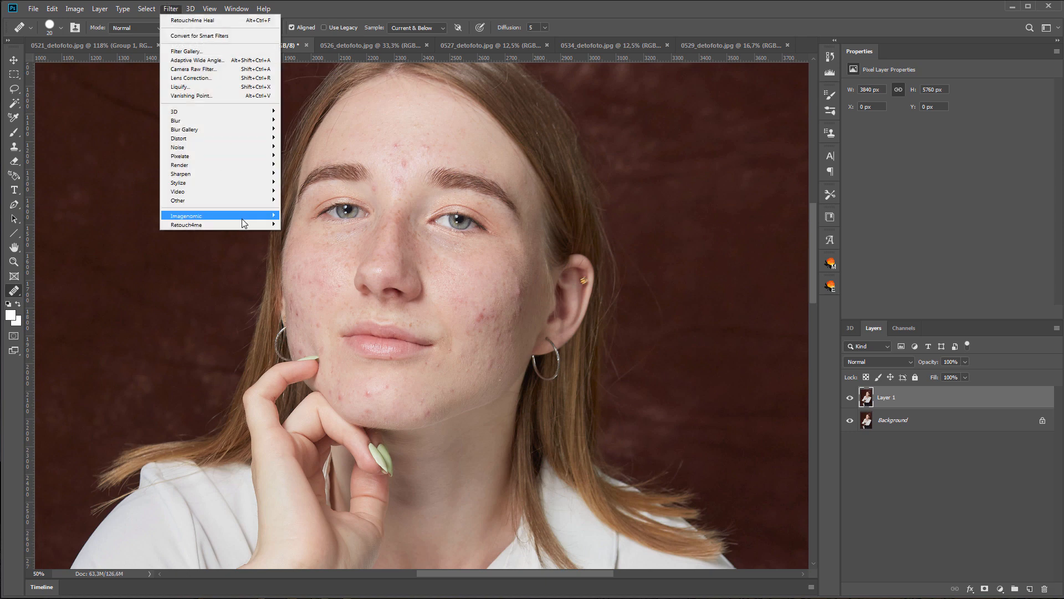
left_click(186, 225)
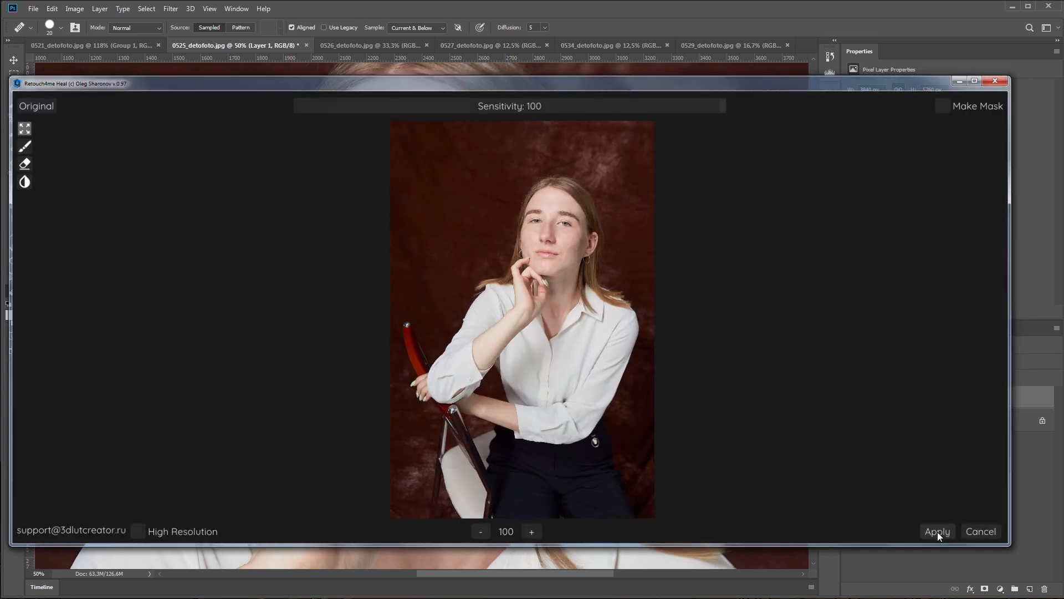
left_click(937, 532)
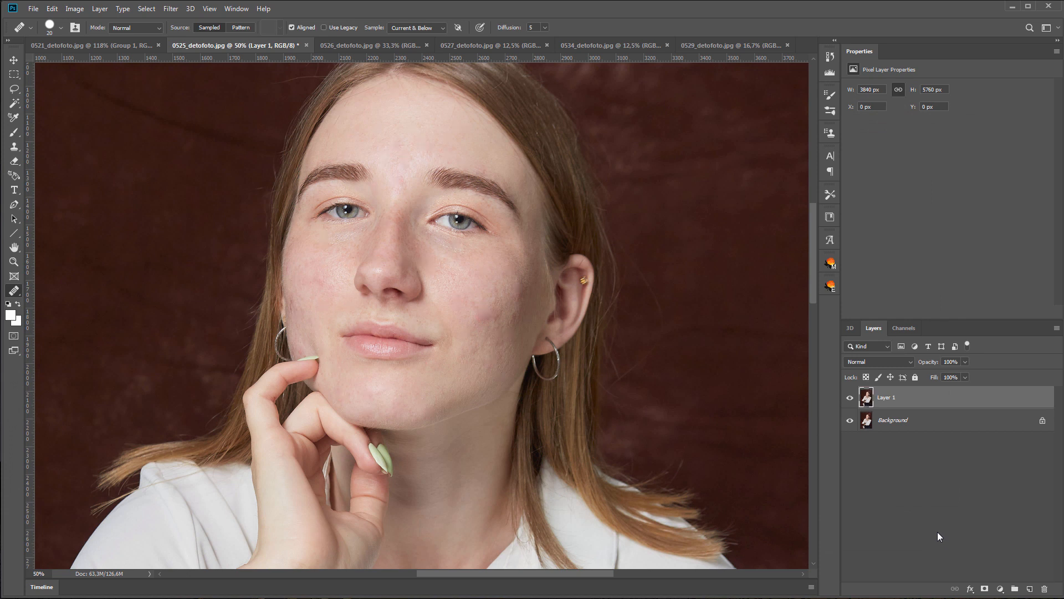
- Add a blank layer above the 0525 healed duplicate for spot touch-ups
left_click(850, 401)
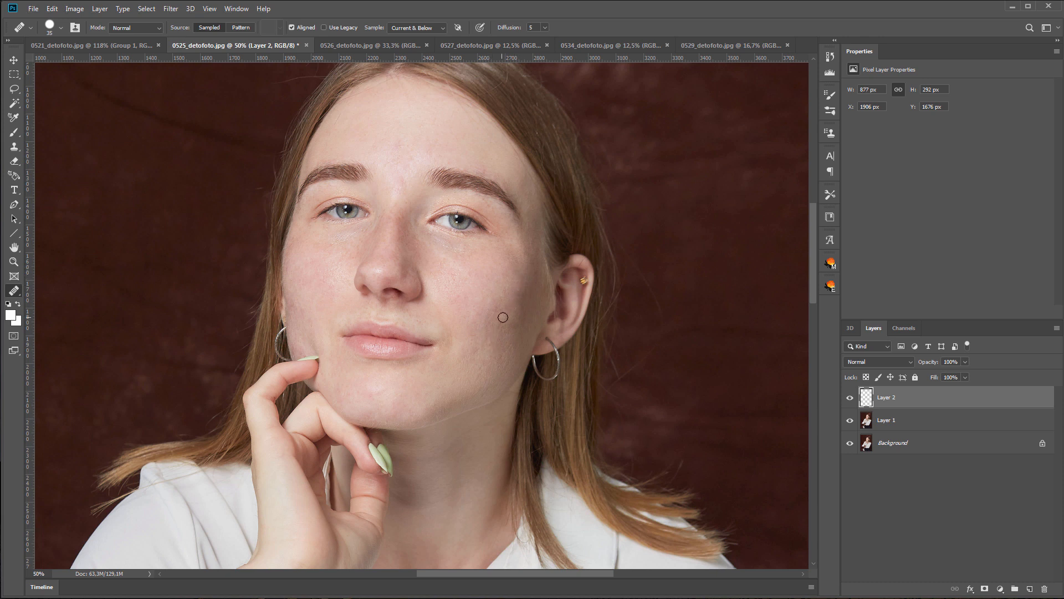
mouse_move(517, 308)
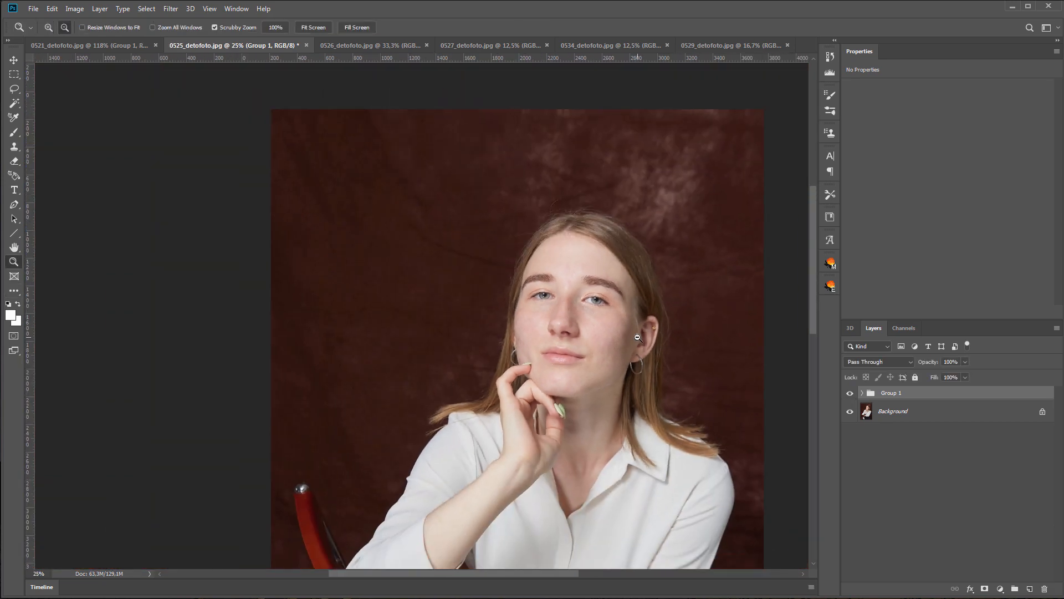
- Move to the 0527 portrait and apply Retouch4me Heal to its duplicate layer
left_click(366, 45)
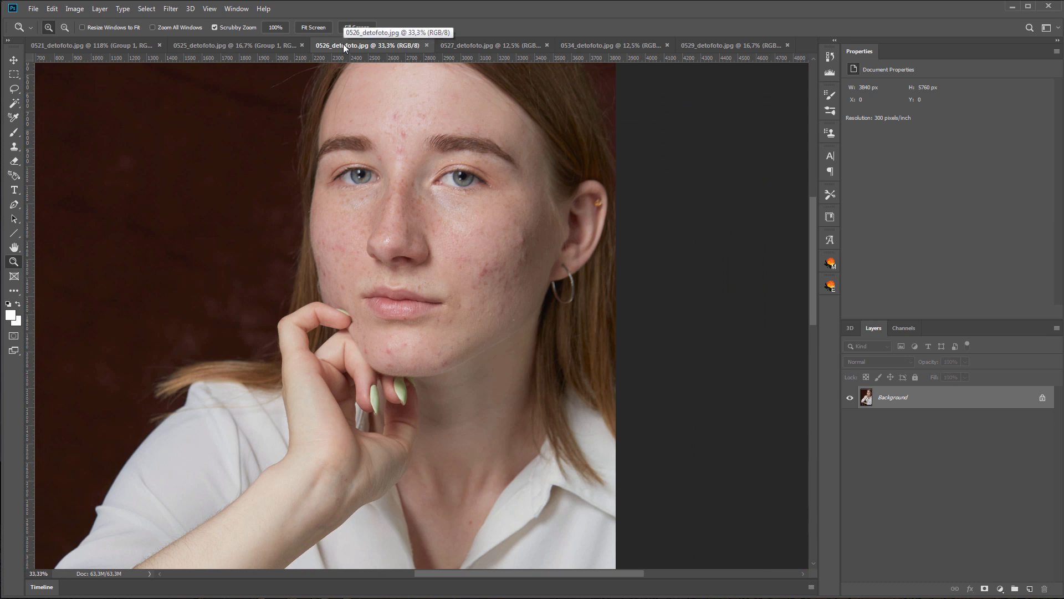
left_click(487, 45)
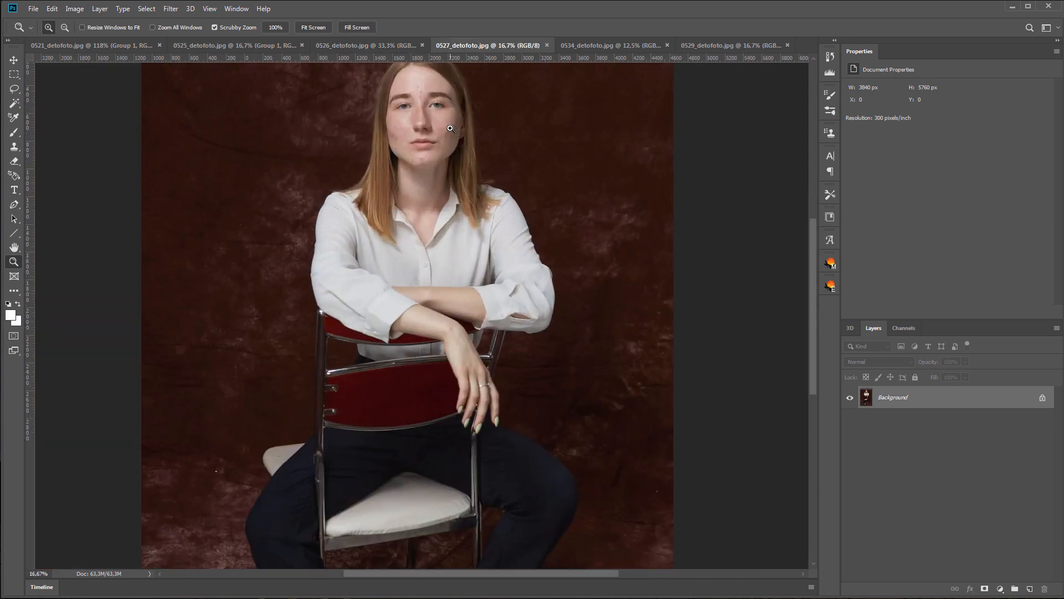
left_click(170, 8)
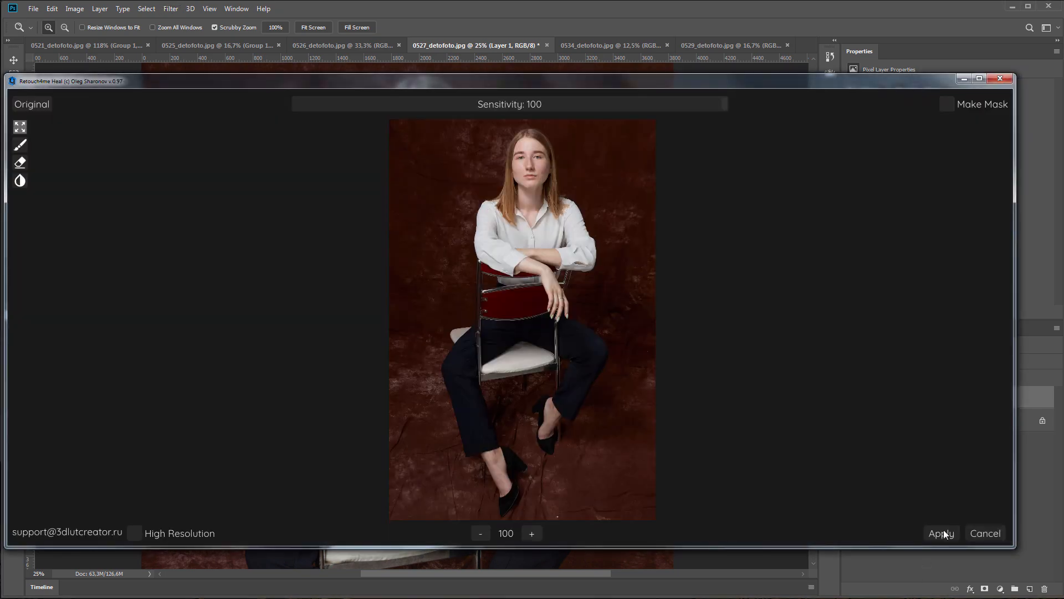
left_click(940, 532)
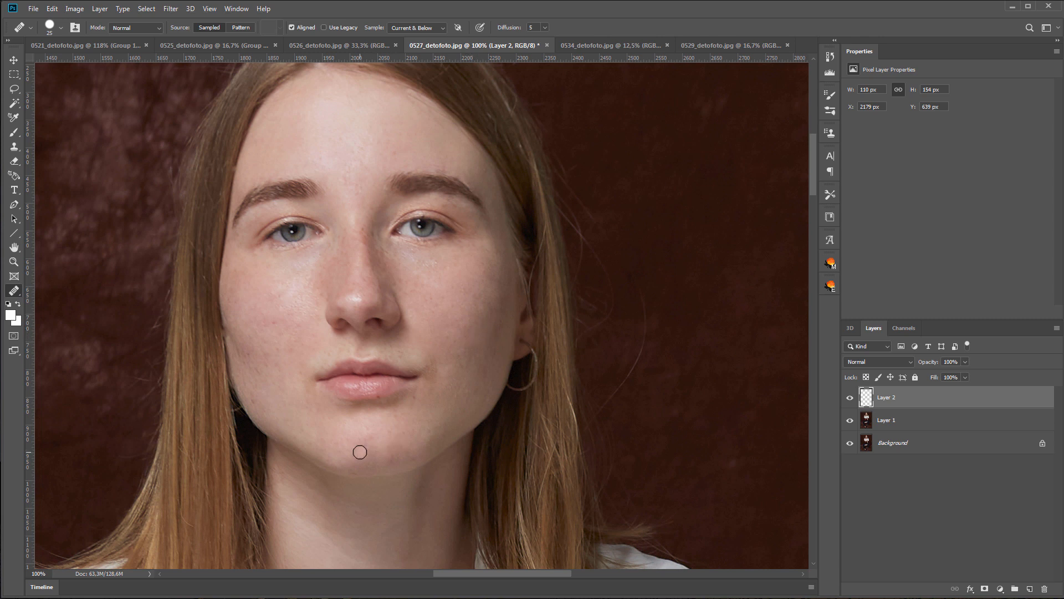
mouse_move(275, 318)
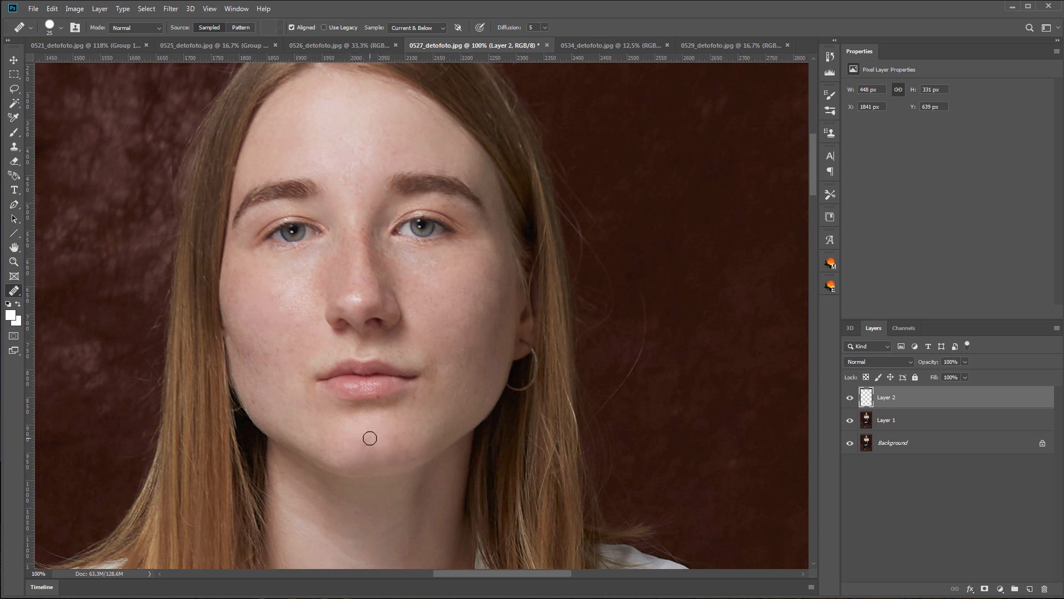
- Heal a leftover spot on the 0527 portrait's chin
left_click(850, 396)
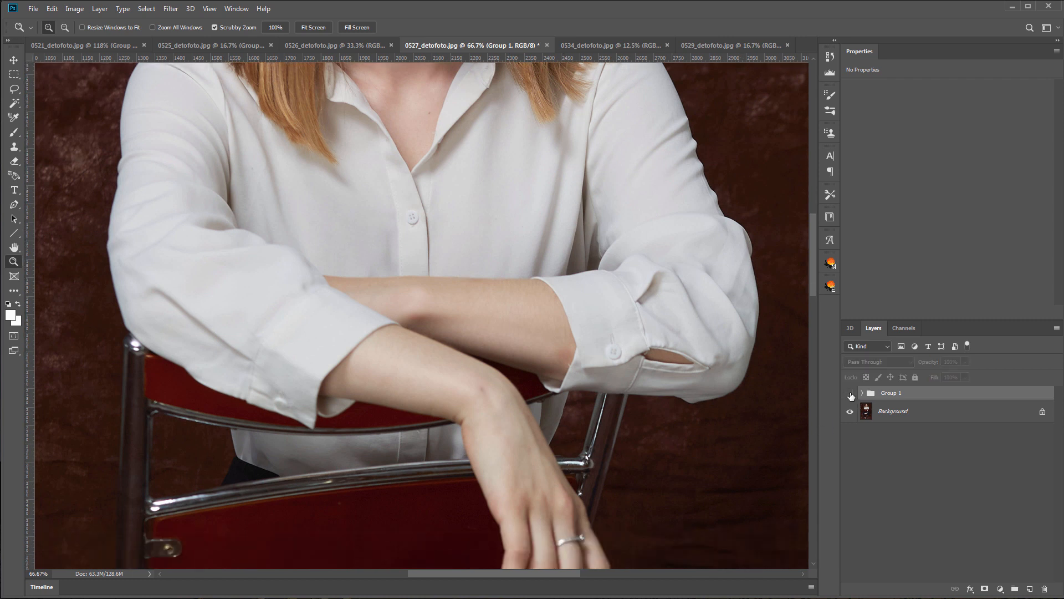
- Switch to the 0534 portrait and apply Retouch4me Heal from the Filter menu
left_click(606, 45)
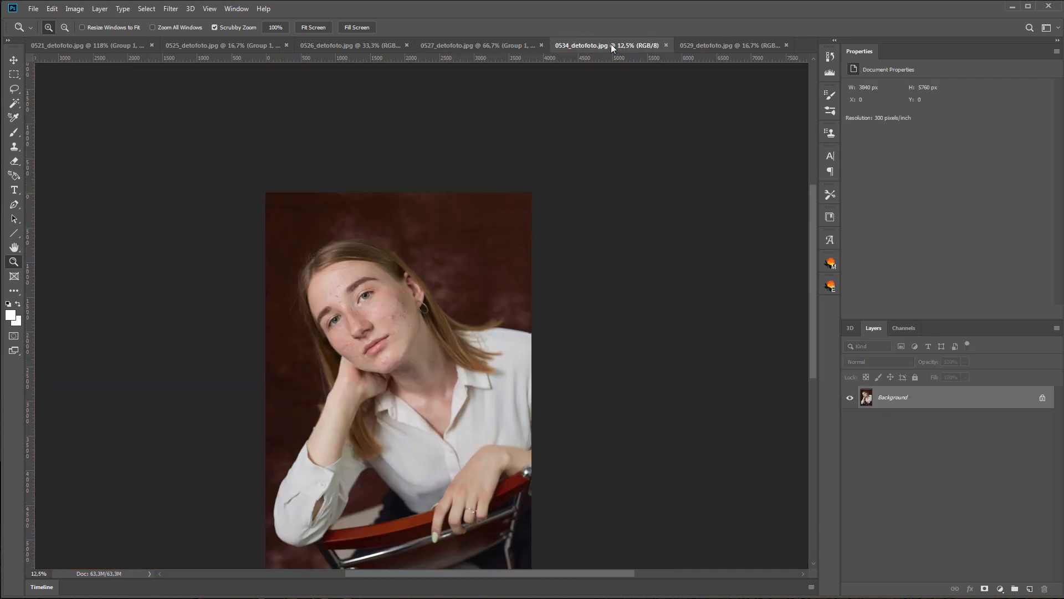
left_click(170, 8)
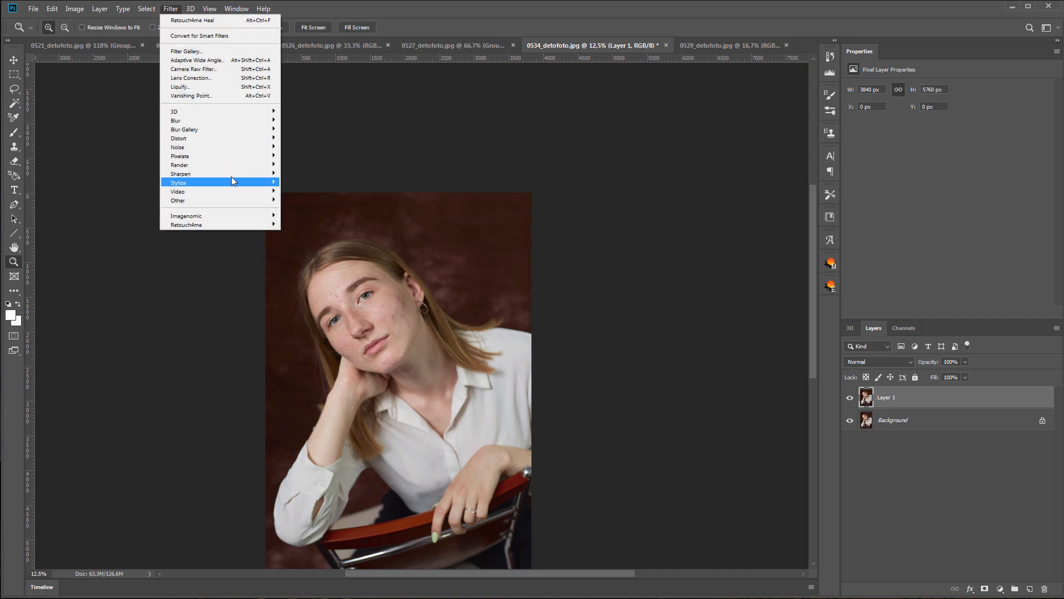
left_click(193, 20)
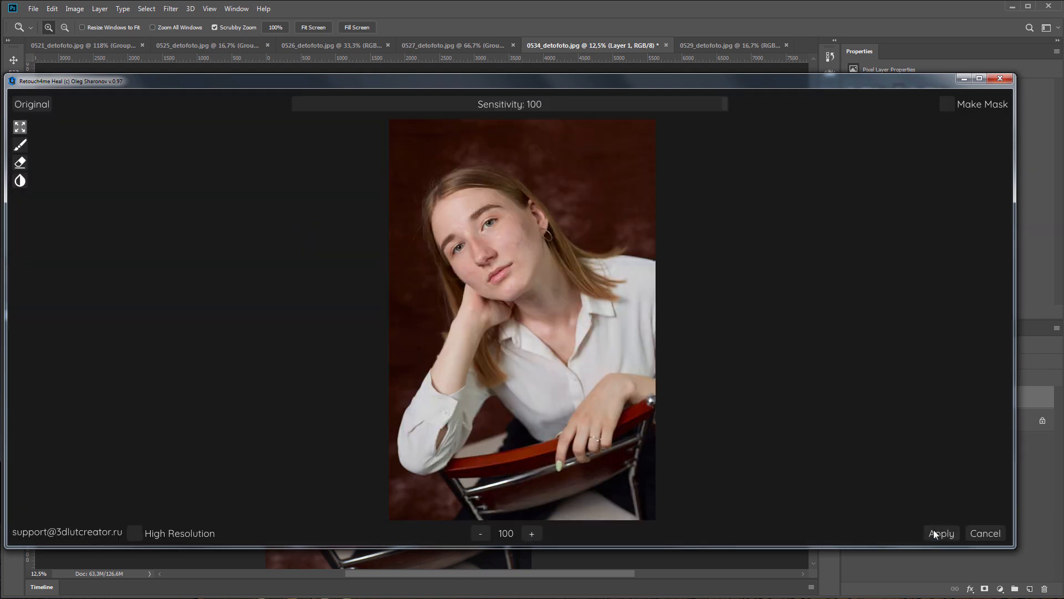
left_click(941, 532)
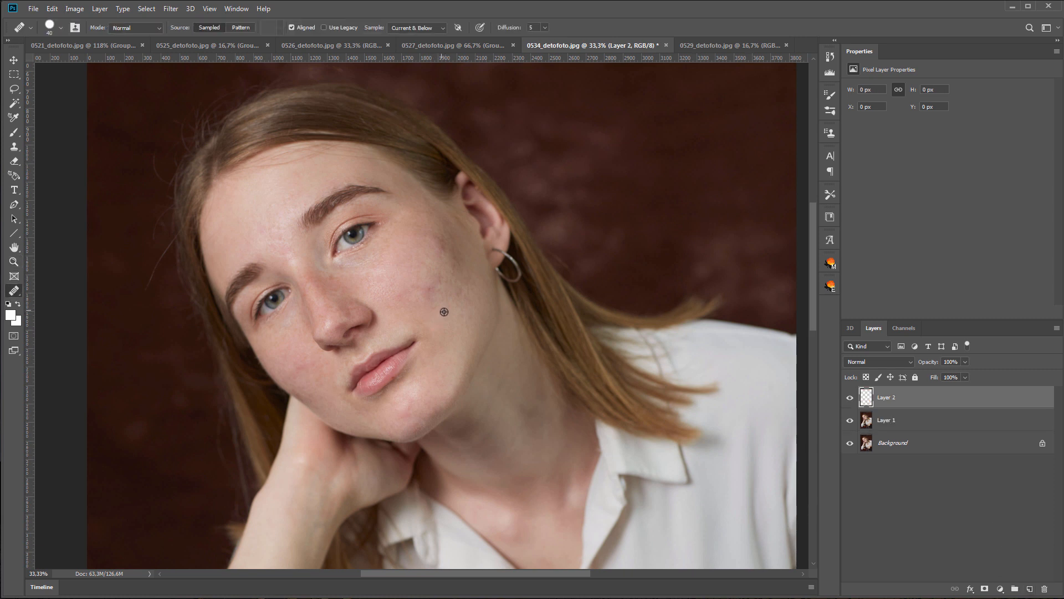
- Heal a cheek spot on the 0534 portrait and re-show the retouch group after comparing
left_click(444, 311)
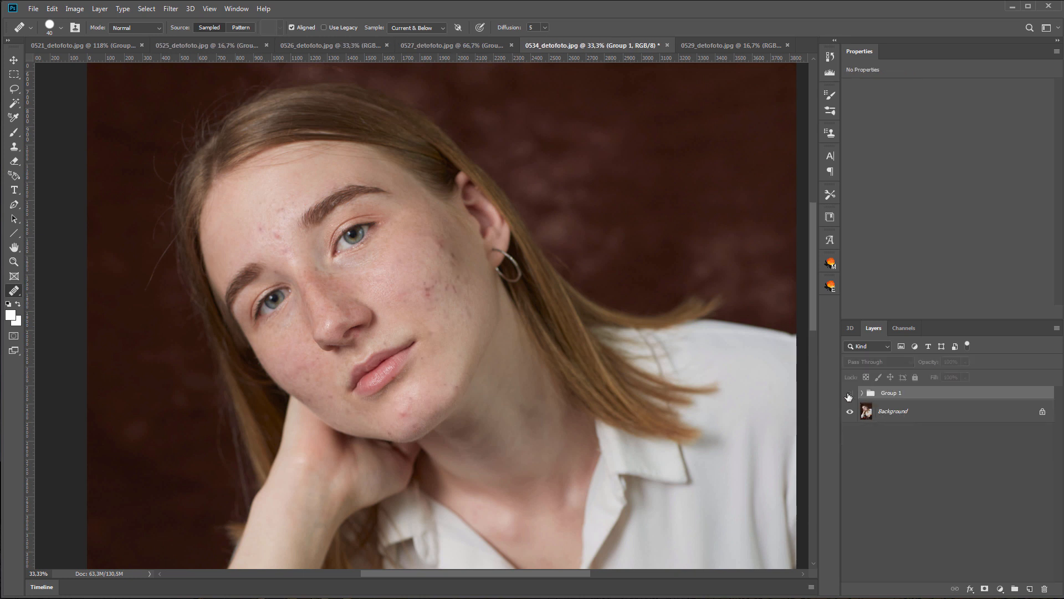
left_click(849, 395)
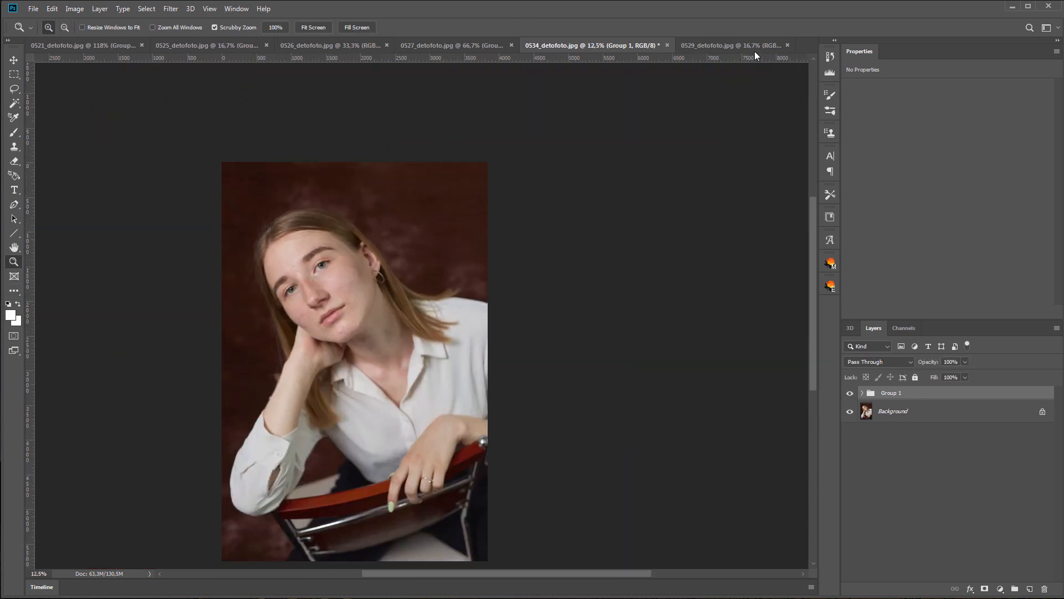
- Apply Retouch4me Heal to the 0529 portrait, then heal a remaining cheek spot
left_click(170, 9)
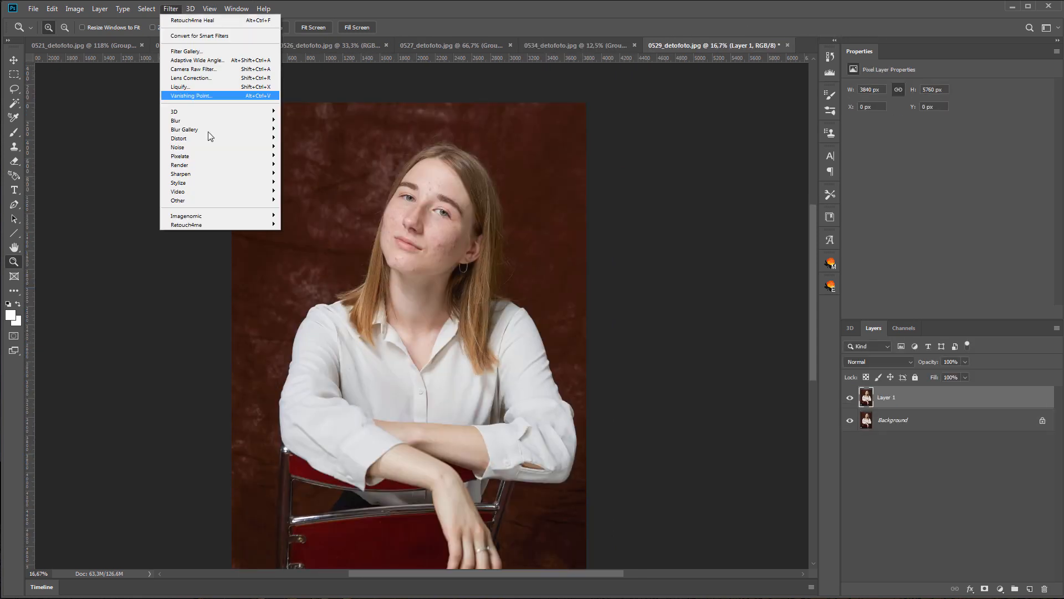
left_click(192, 20)
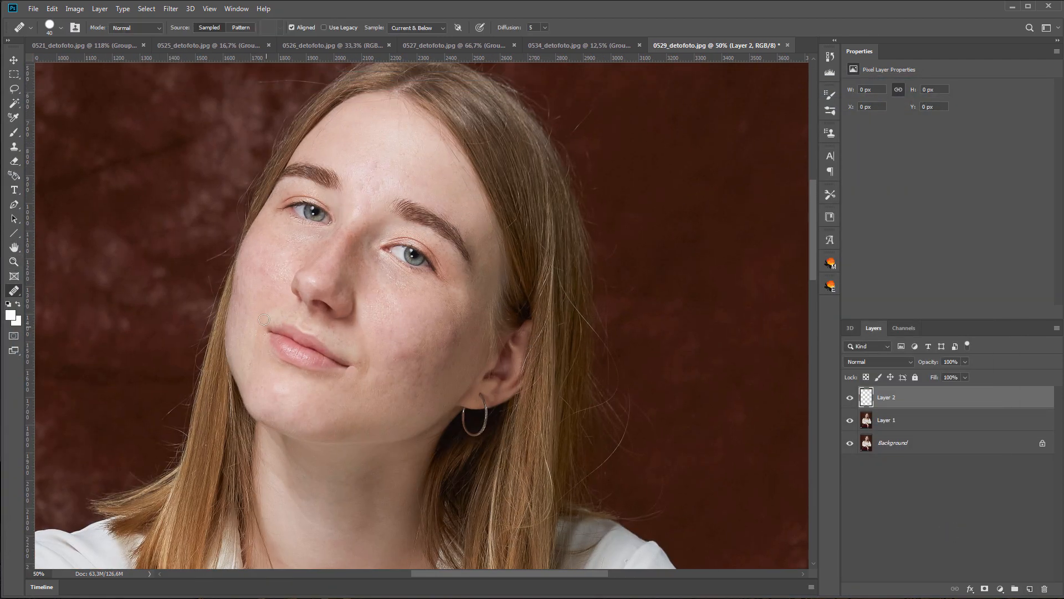
left_click(398, 336)
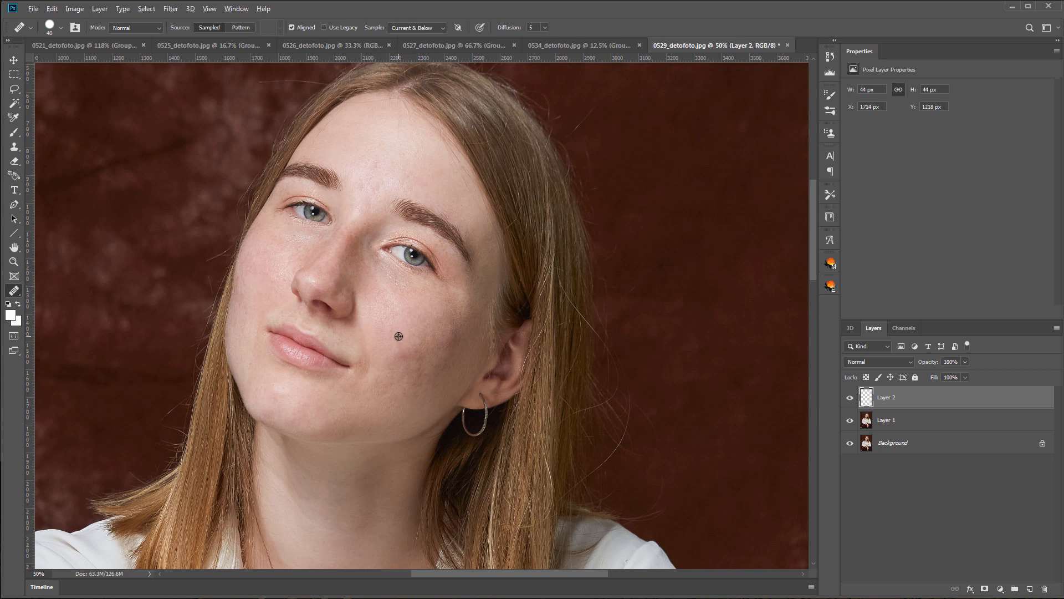